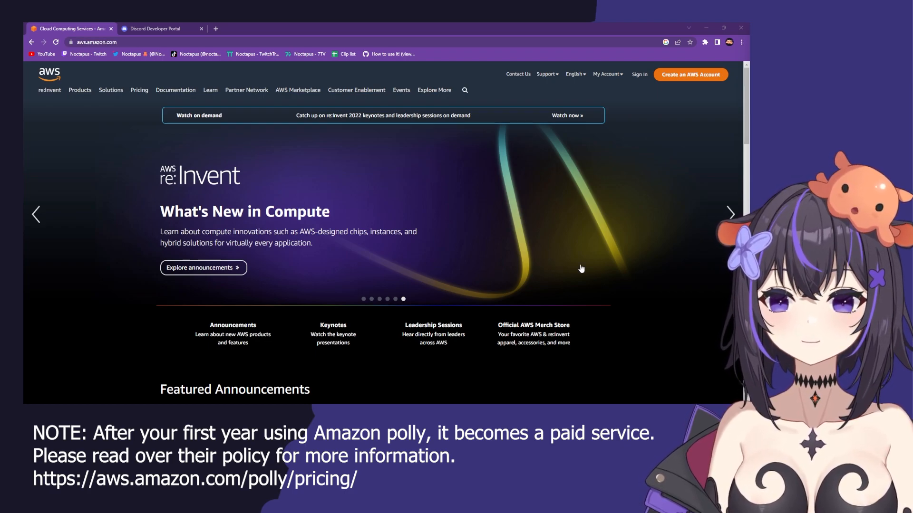
pyautogui.moveTo(589, 259)
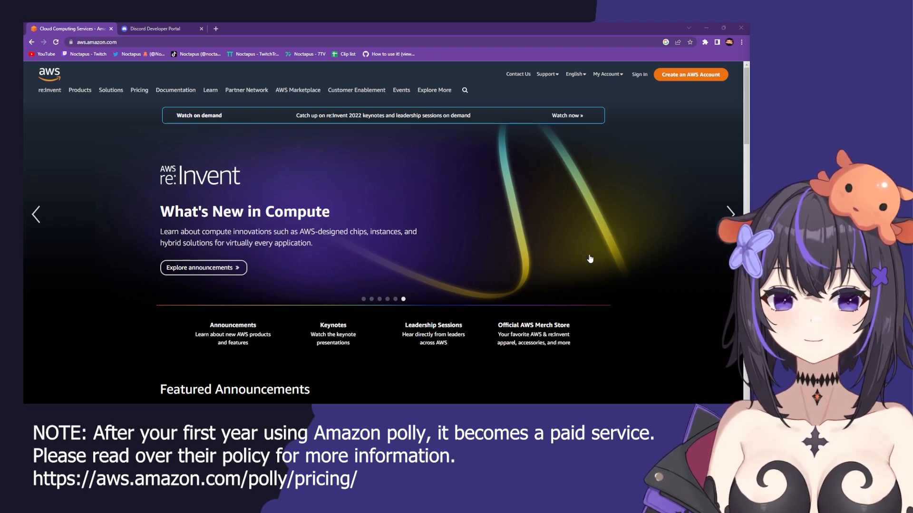
pyautogui.moveTo(639, 75)
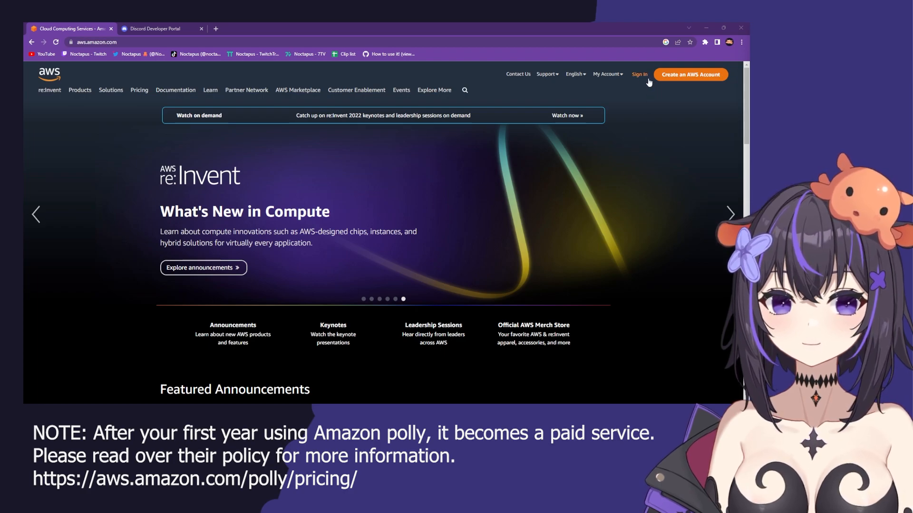
# From the aws.amazon.com home page, choose to sign in to an existing AWS account
pyautogui.click(691, 74)
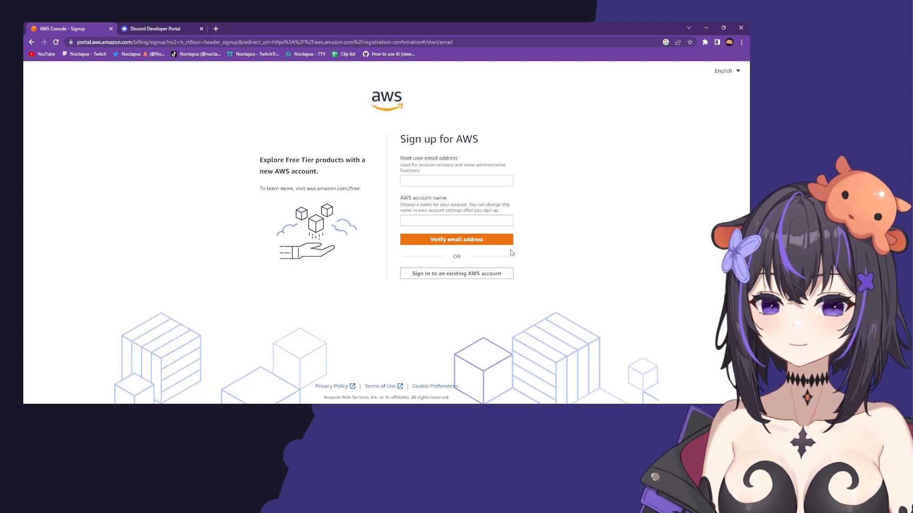
pyautogui.click(456, 273)
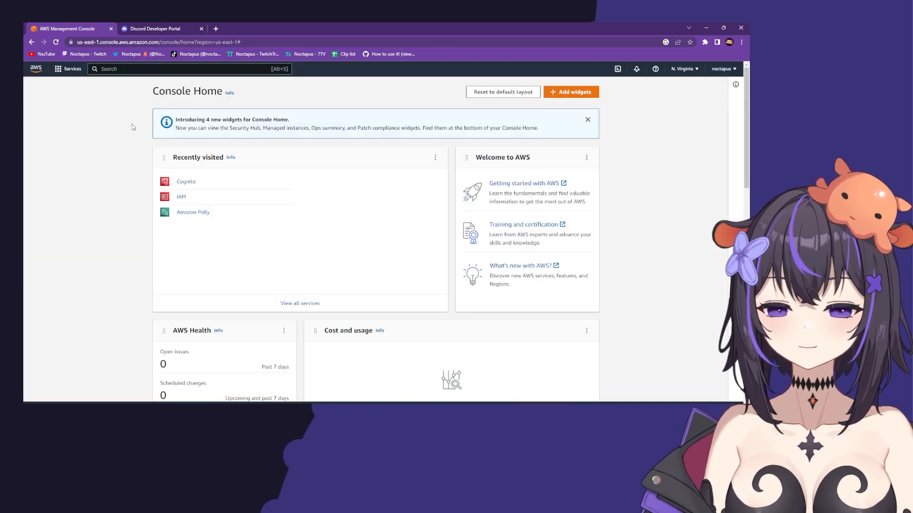
pyautogui.moveTo(146, 111)
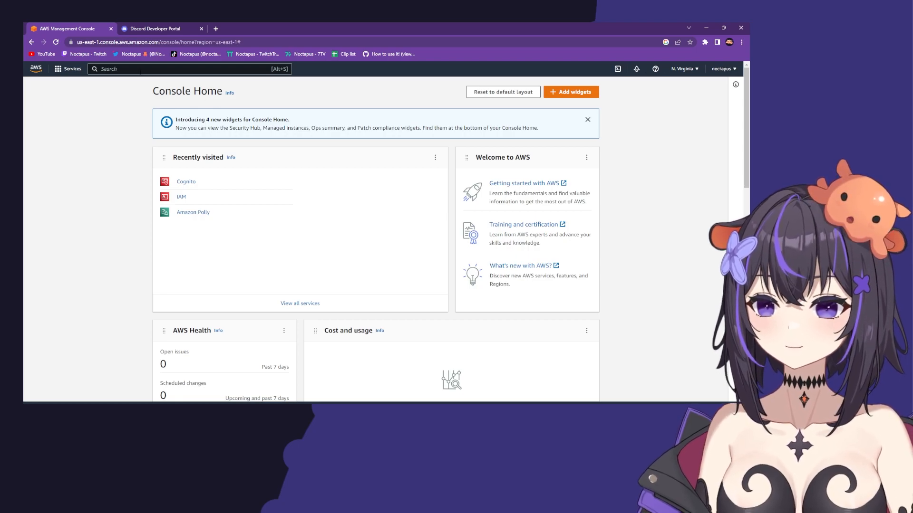
# Search the console for 'Cognito' and open the Amazon Cognito service result
pyautogui.write('c')
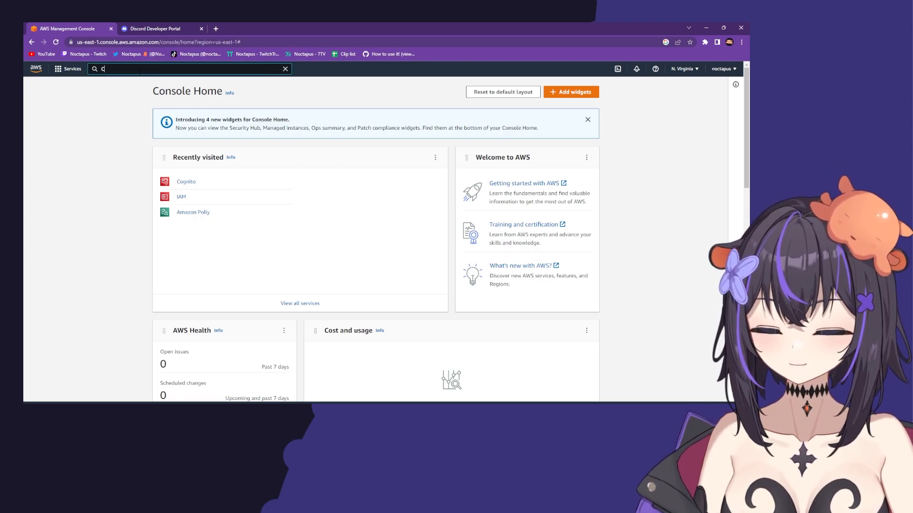
pyautogui.write('Cognito')
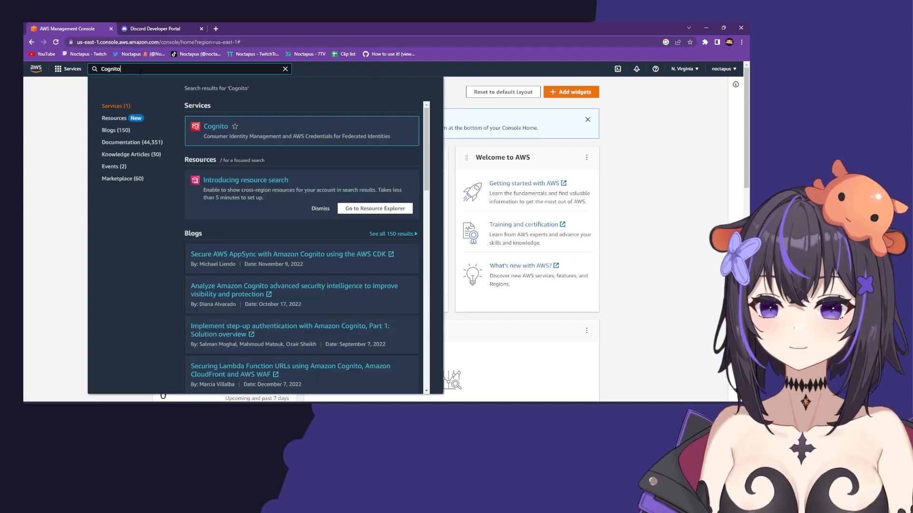
pyautogui.click(215, 126)
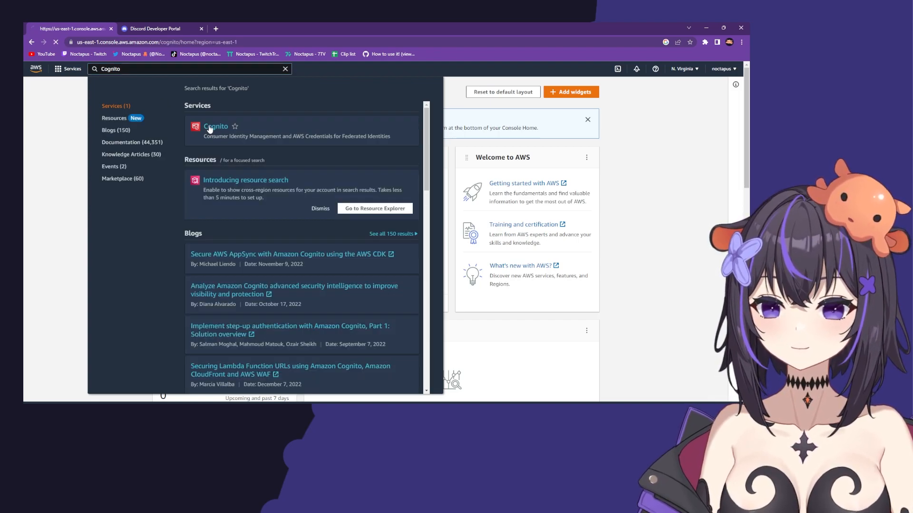
pyautogui.click(216, 126)
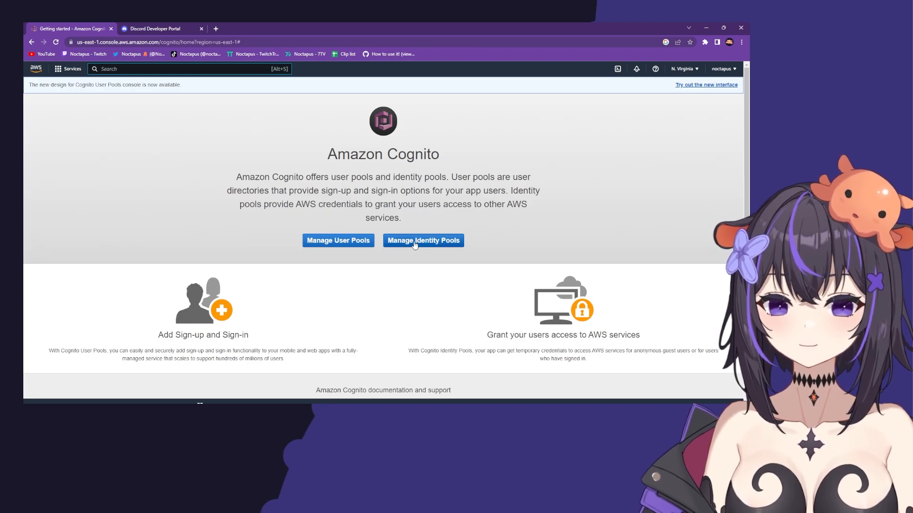
# Go to Manage Identity Pools and launch the Create new identity pool wizard
pyautogui.click(423, 241)
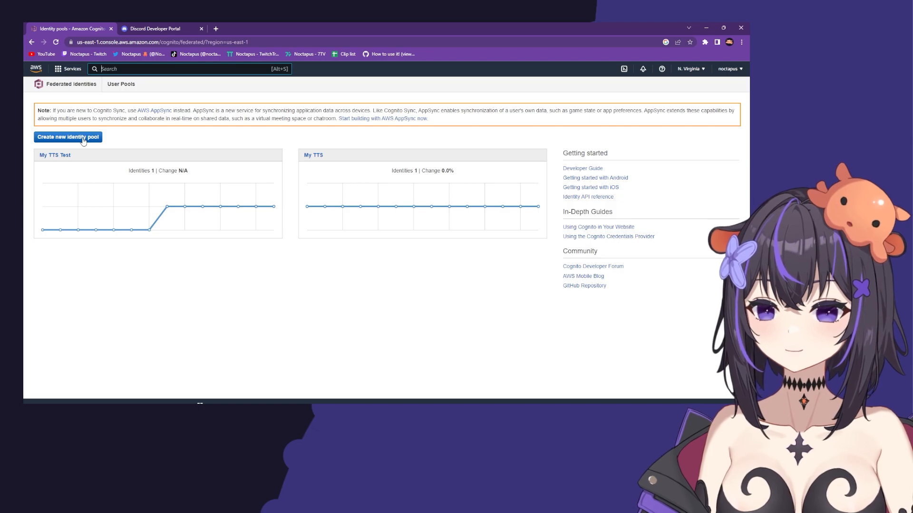
pyautogui.moveTo(213, 181)
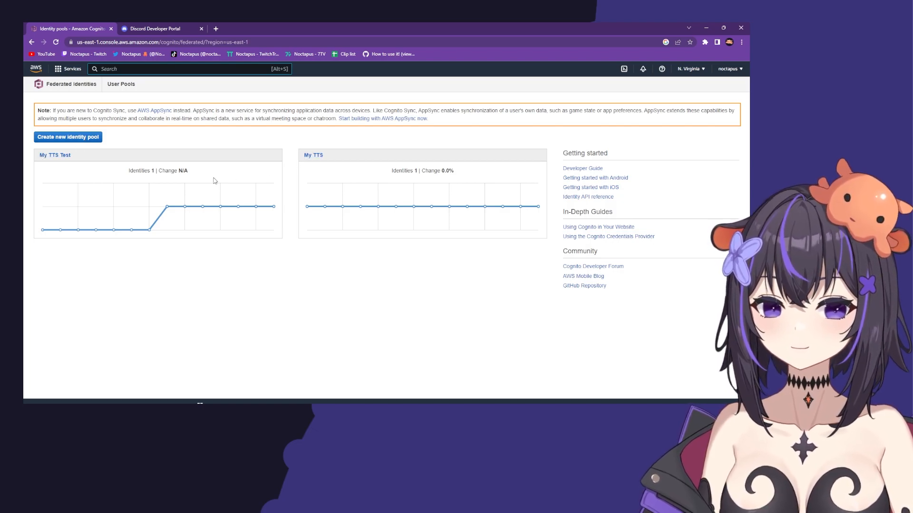
pyautogui.click(67, 137)
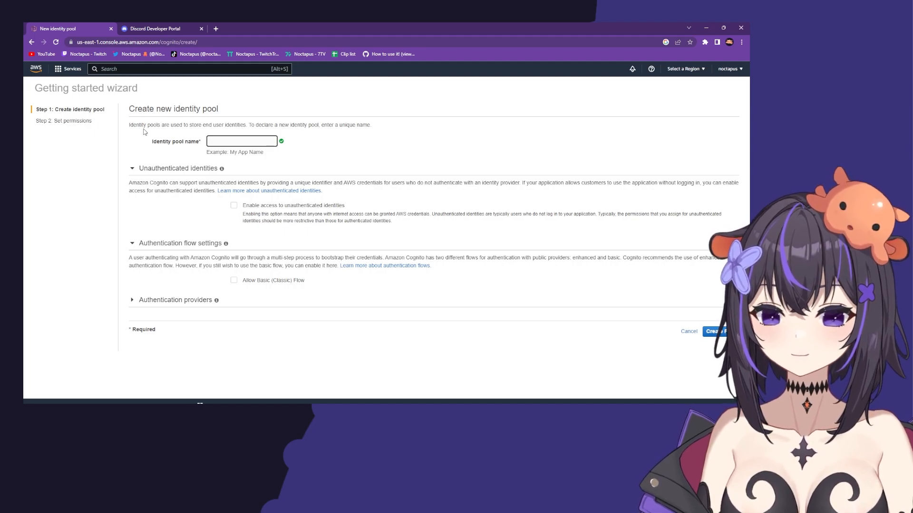
# Create pool TTS2 with unauthenticated identities enabled and allow its new IAM roles
pyautogui.write('TTS2')
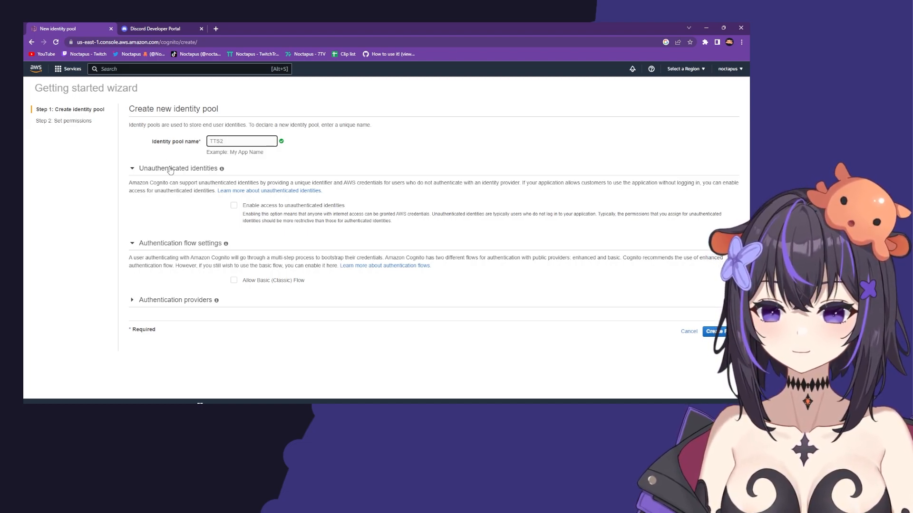
pyautogui.moveTo(252, 211)
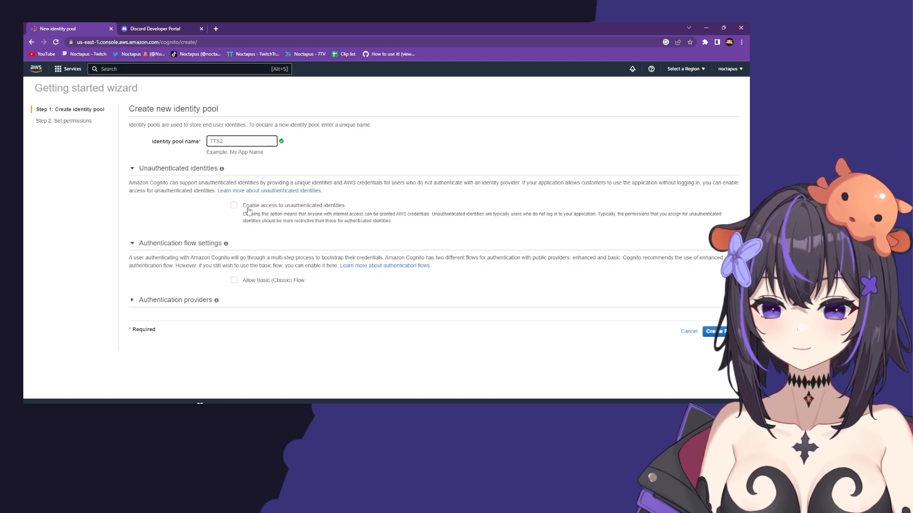
pyautogui.click(233, 204)
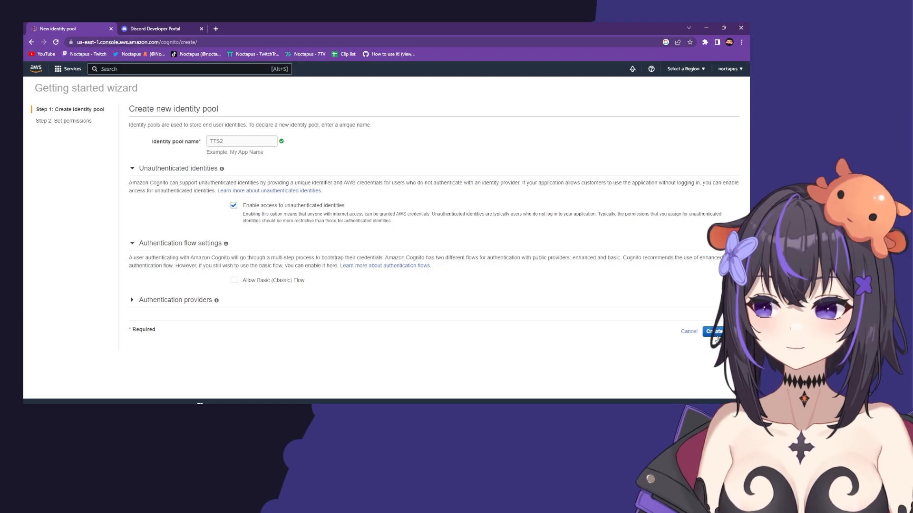
pyautogui.click(713, 332)
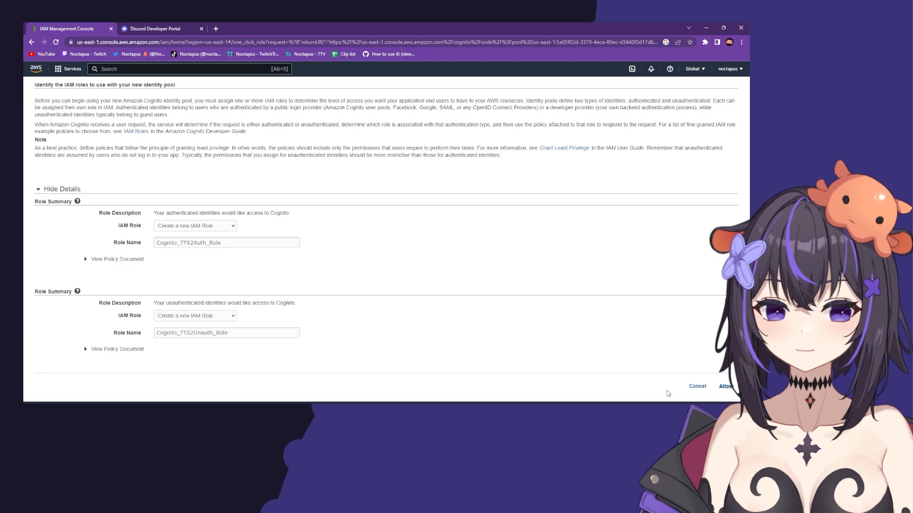
pyautogui.click(725, 386)
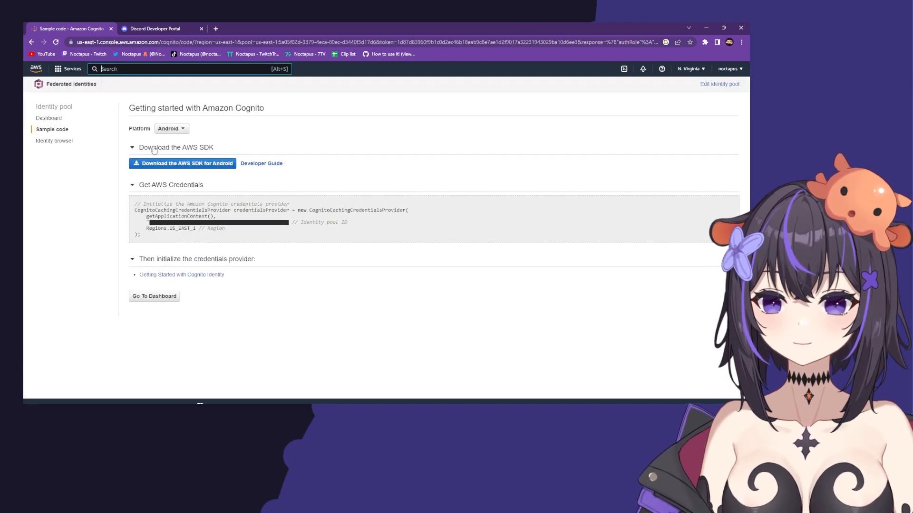
# Switch the sample code to JavaScript and select the IdentityPoolId value
pyautogui.click(171, 129)
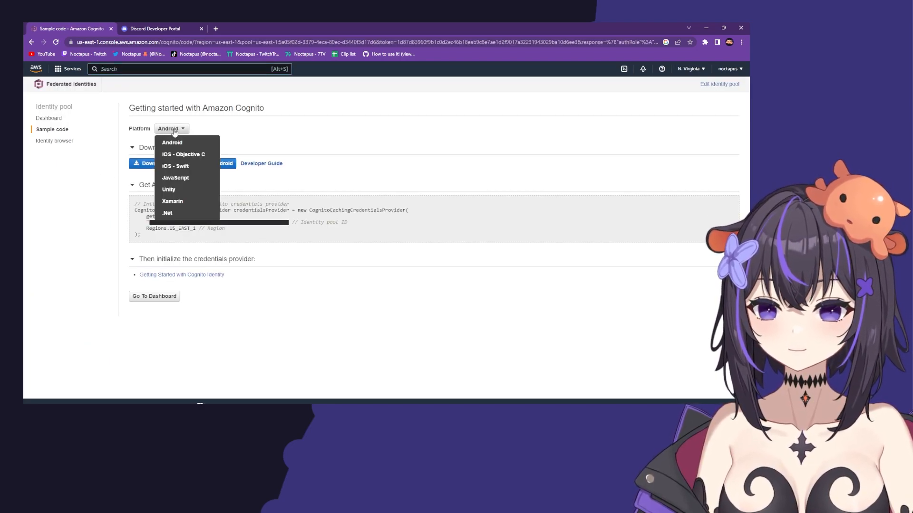
pyautogui.click(176, 177)
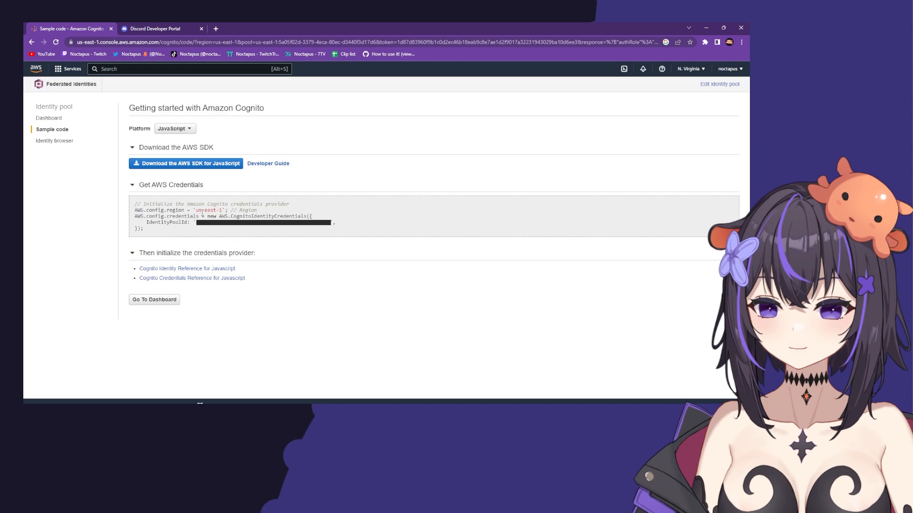
pyautogui.doubleClick(205, 210)
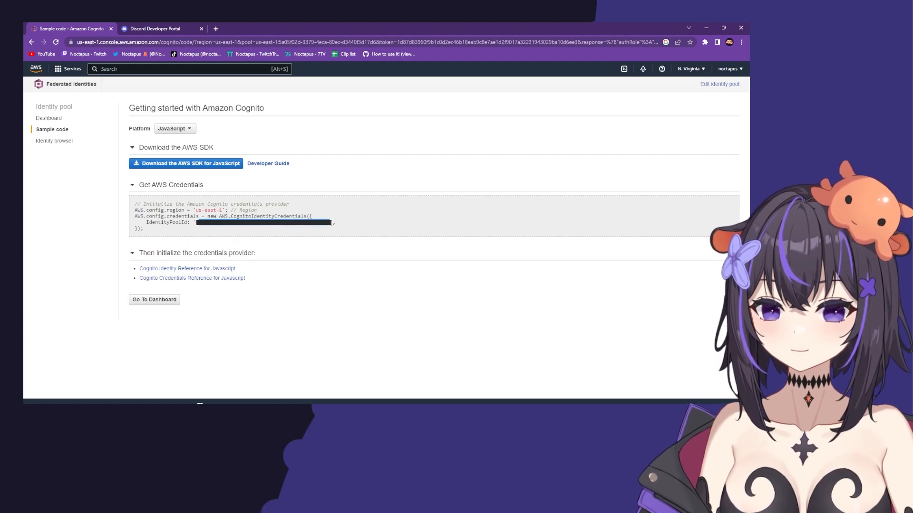
pyautogui.moveTo(367, 272)
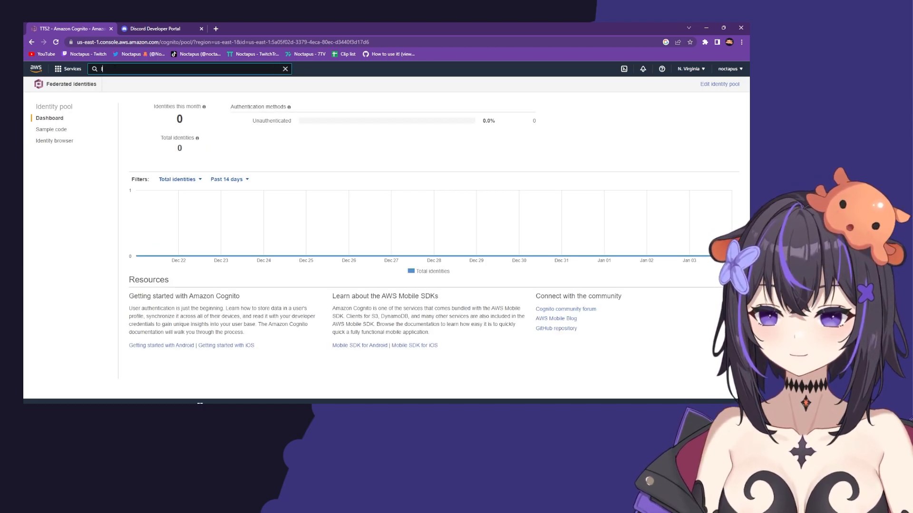
# Search for IAM, list its roles, and open Cognito_TTS2Unauth_Role
pyautogui.write('IAM')
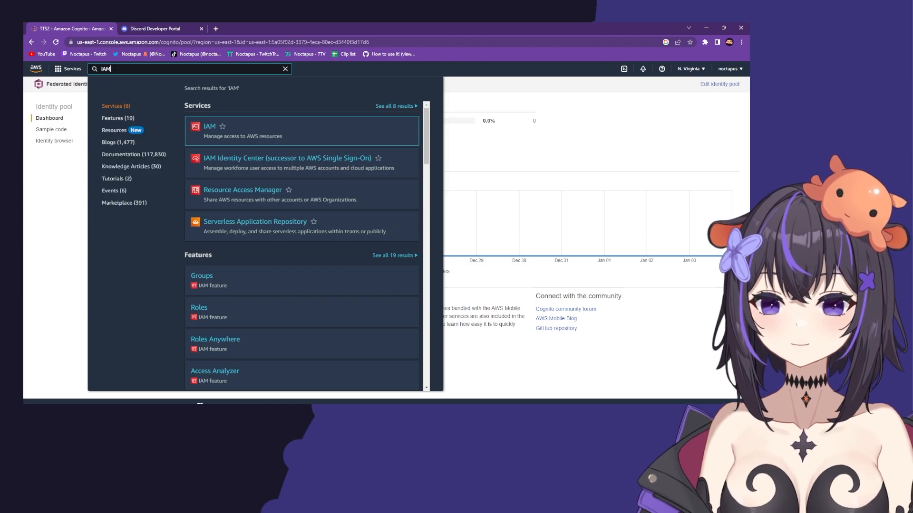
pyautogui.click(209, 127)
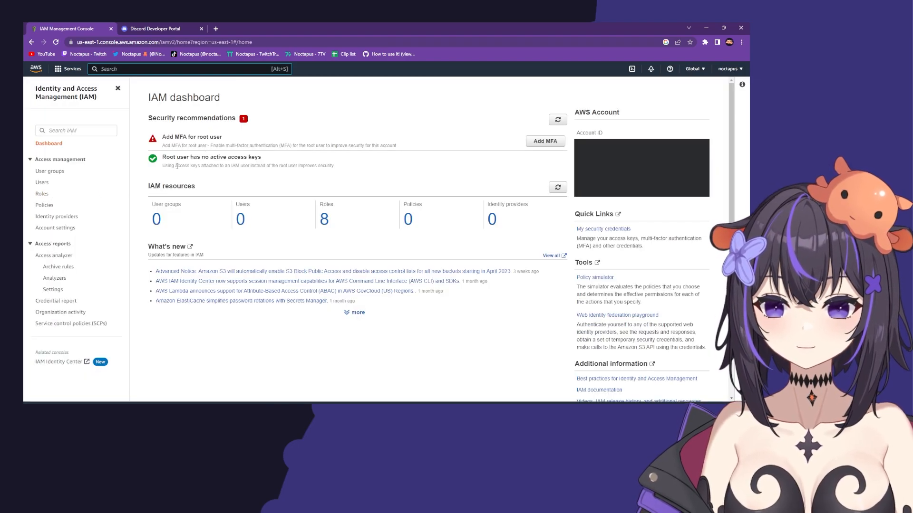
pyautogui.click(42, 193)
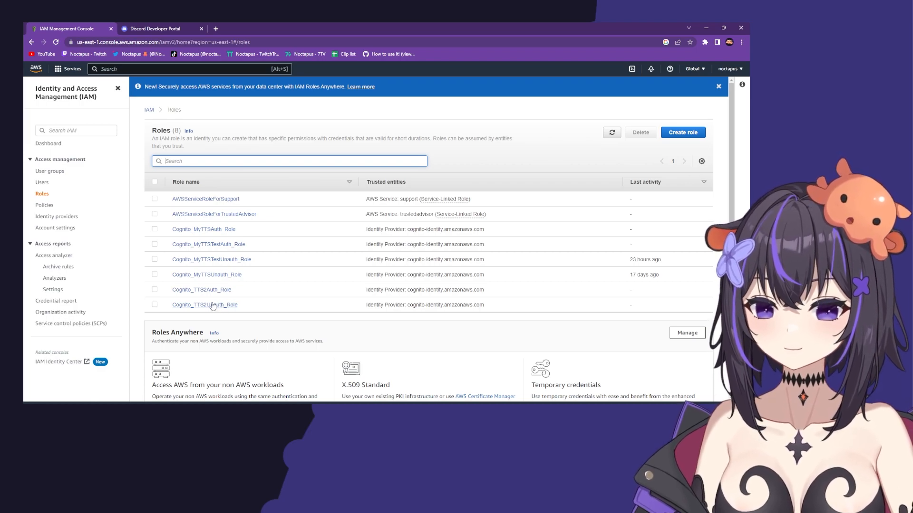
pyautogui.moveTo(192, 308)
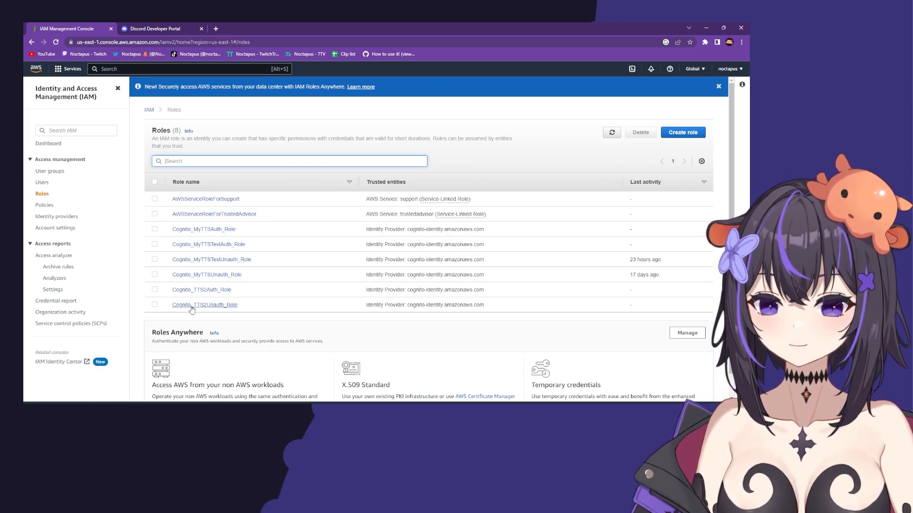
pyautogui.click(204, 304)
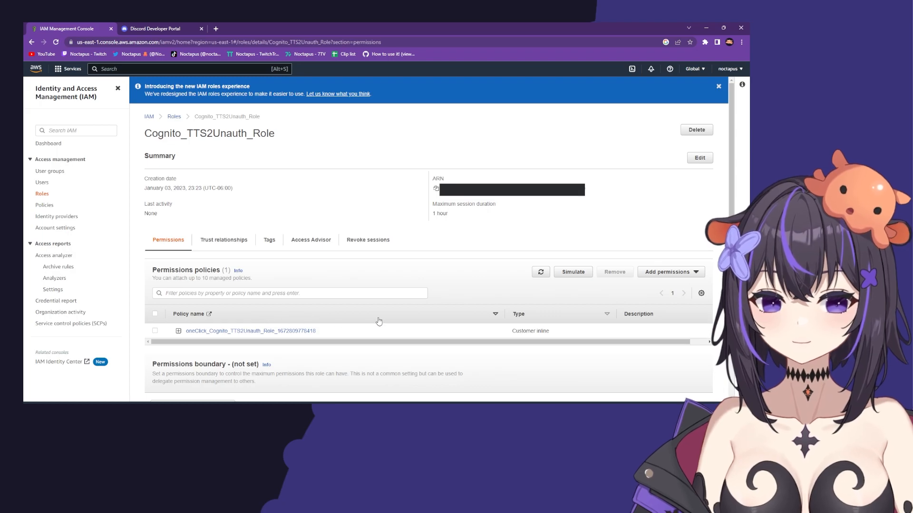
# Filter policies for 'Amaz' and attach AmazonPollyFullAccess to the role
pyautogui.click(670, 272)
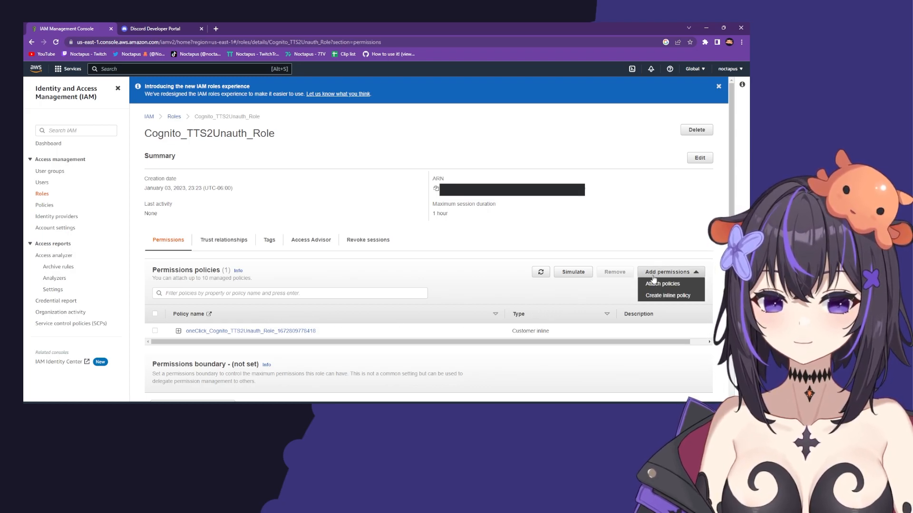
pyautogui.click(661, 283)
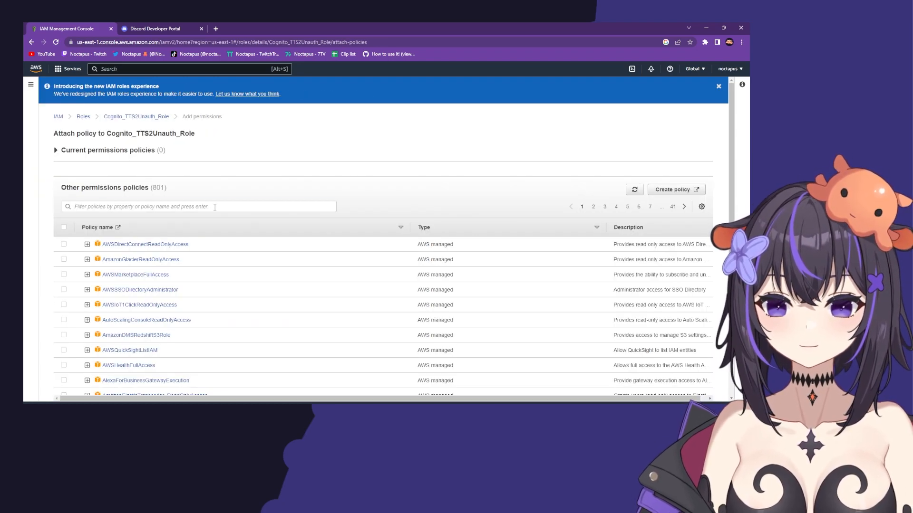
pyautogui.write('Amaz')
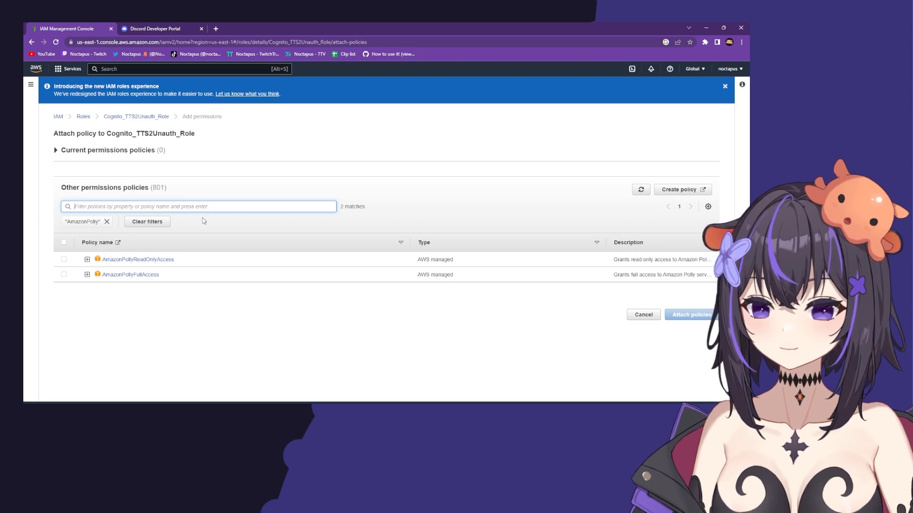
pyautogui.click(63, 275)
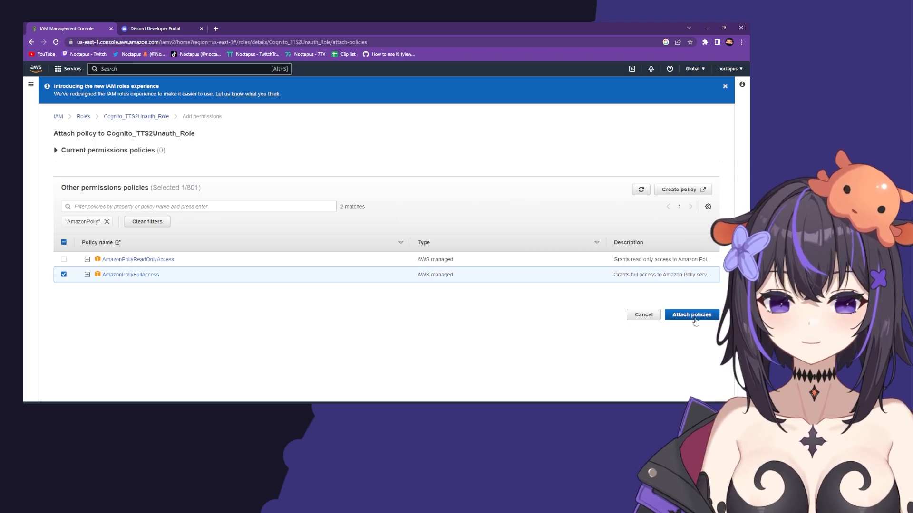
pyautogui.click(690, 314)
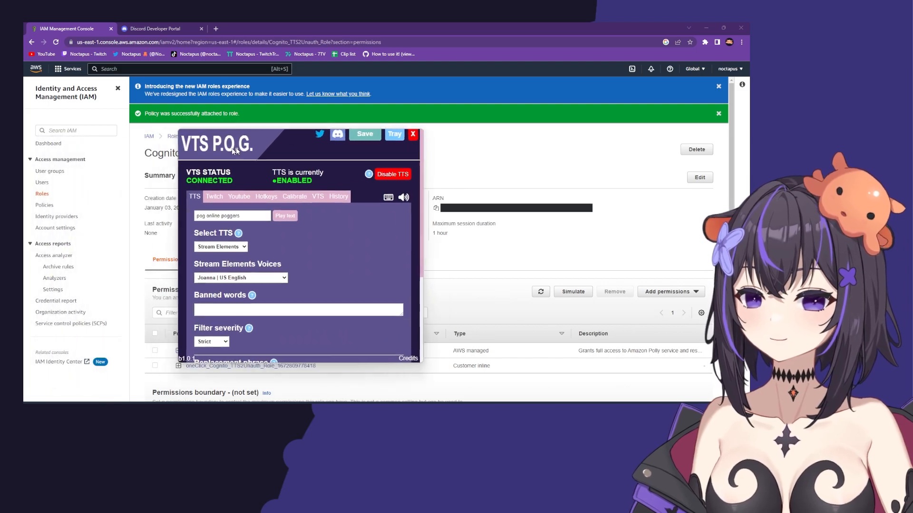
# Select Amazon Polly as the TTS engine with region us-east-1, save, and play the test text
pyautogui.moveTo(232, 145); pyautogui.dragTo(329, 119)
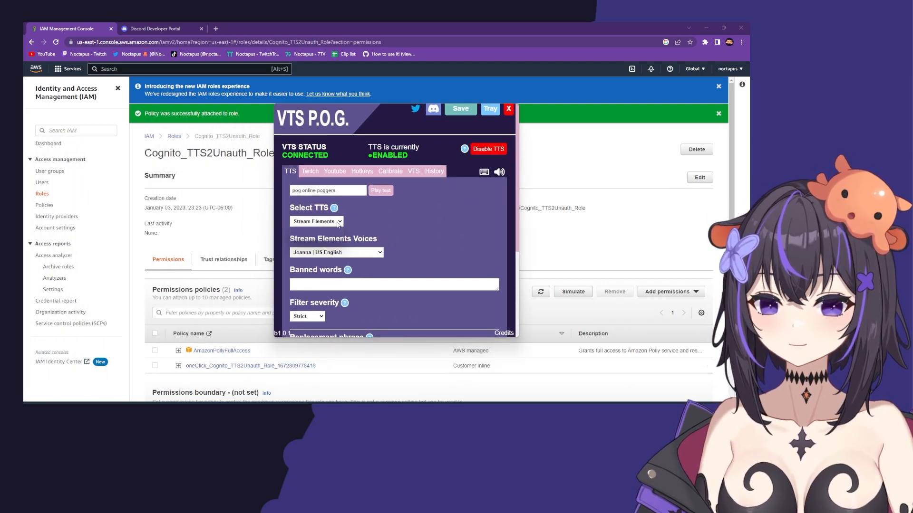
pyautogui.click(316, 221)
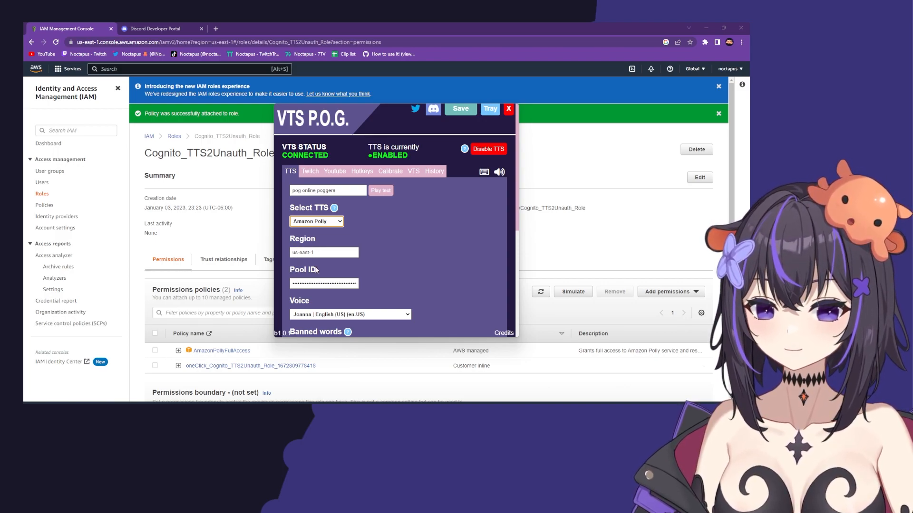
pyautogui.click(324, 283)
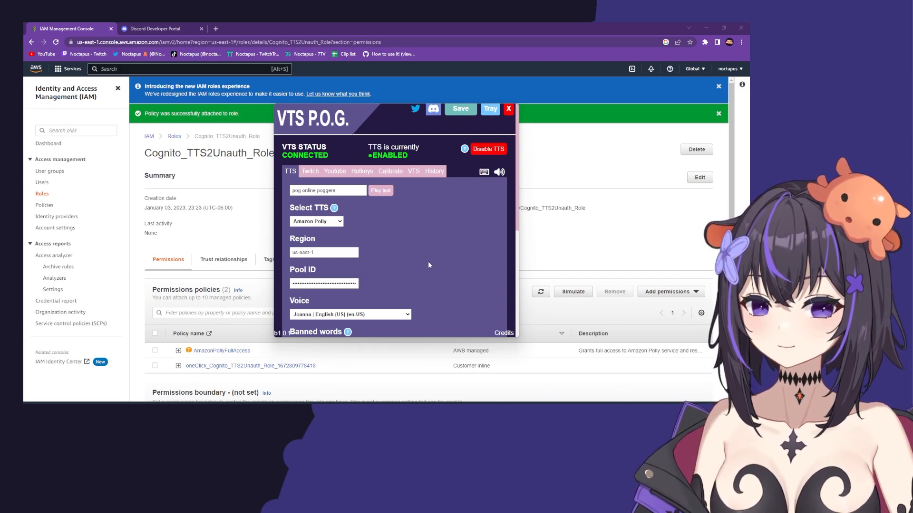
pyautogui.click(459, 109)
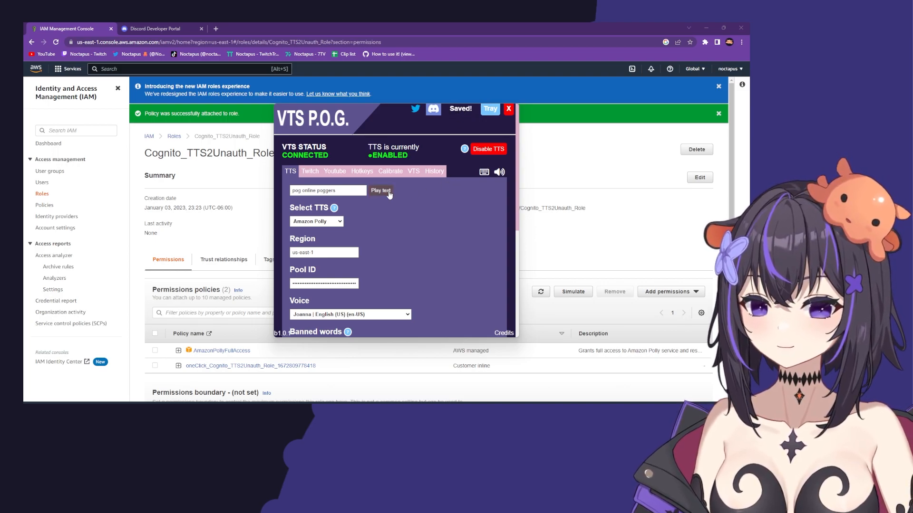
pyautogui.click(380, 190)
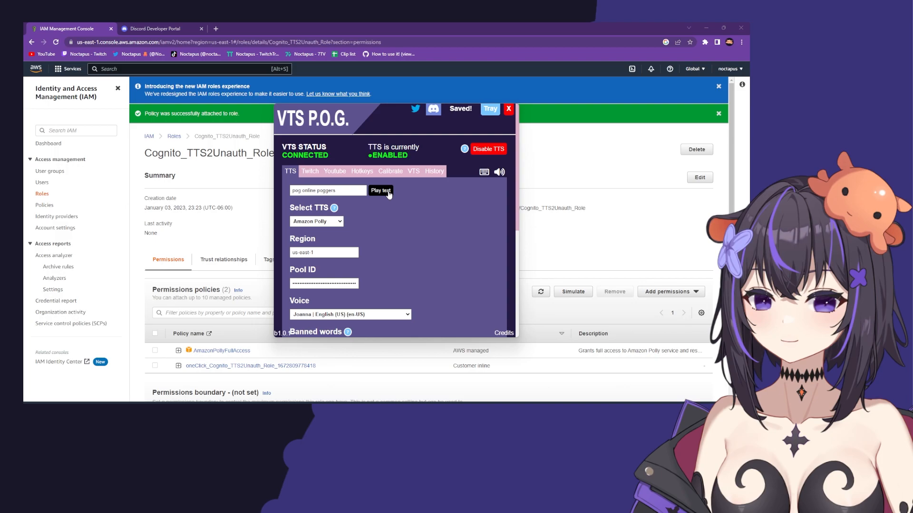
pyautogui.click(380, 190)
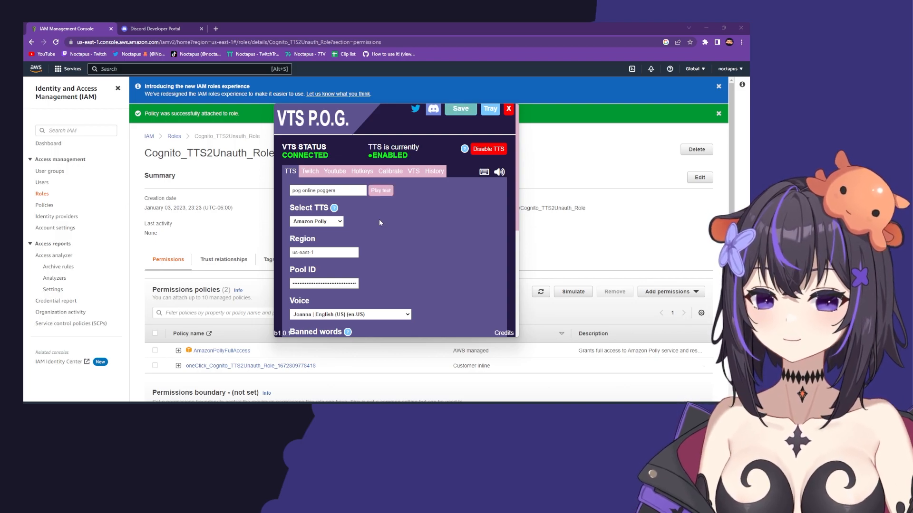